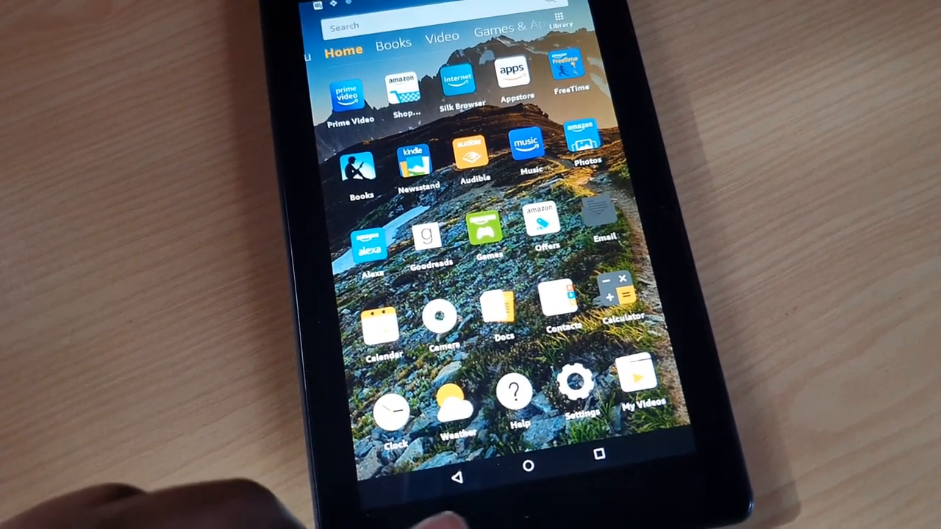
Launch Settings from the home screen and bring the Personal section with Security & Privacy into view
click(576, 385)
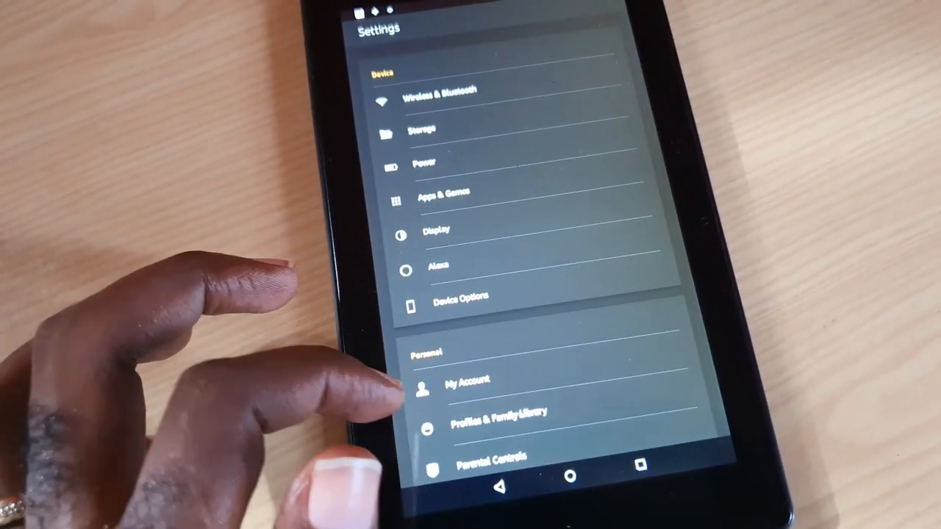
scroll(down, 3)
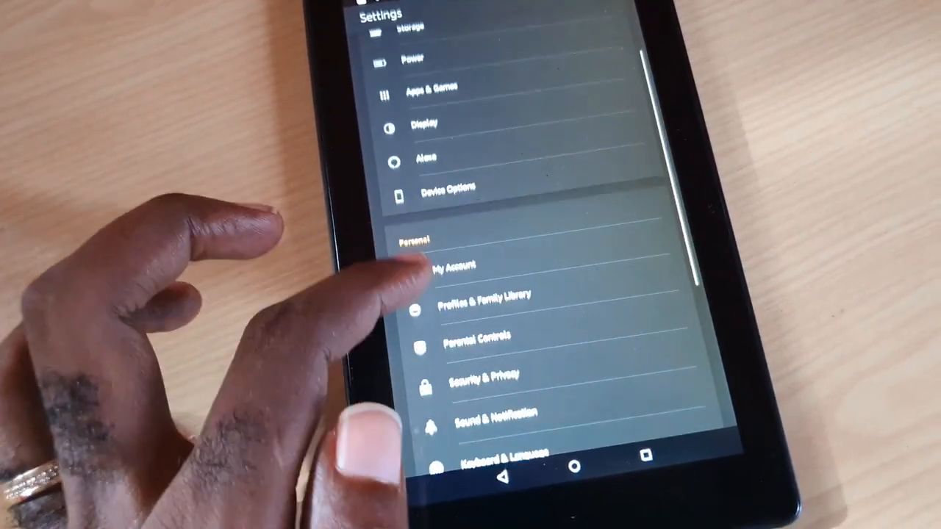
scroll(down, 3)
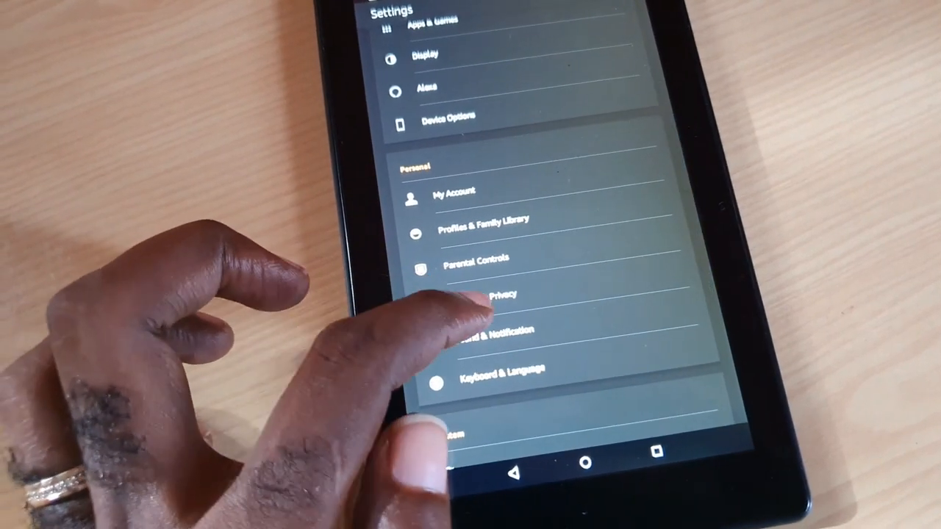
Enter Security & Privacy and reach the Advanced area where Apps from Unknown Sources is switched on
click(500, 294)
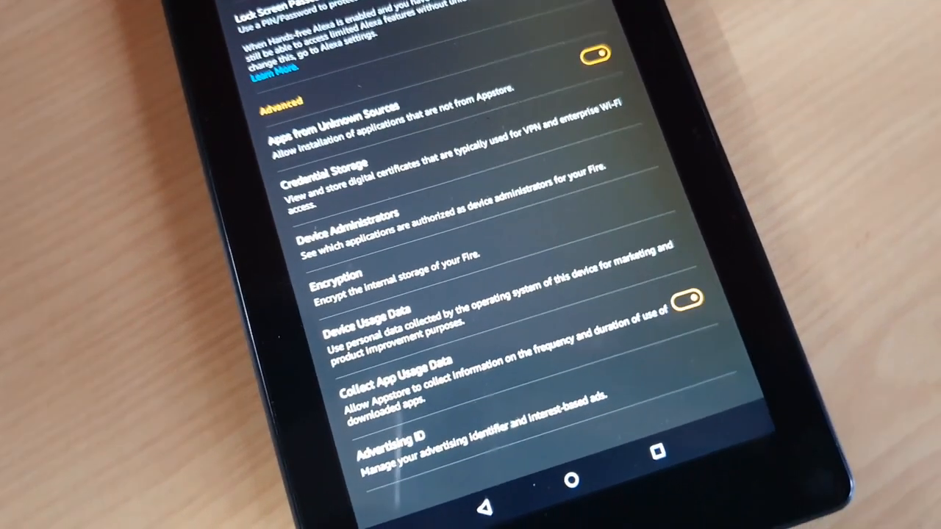
scroll(down, 3)
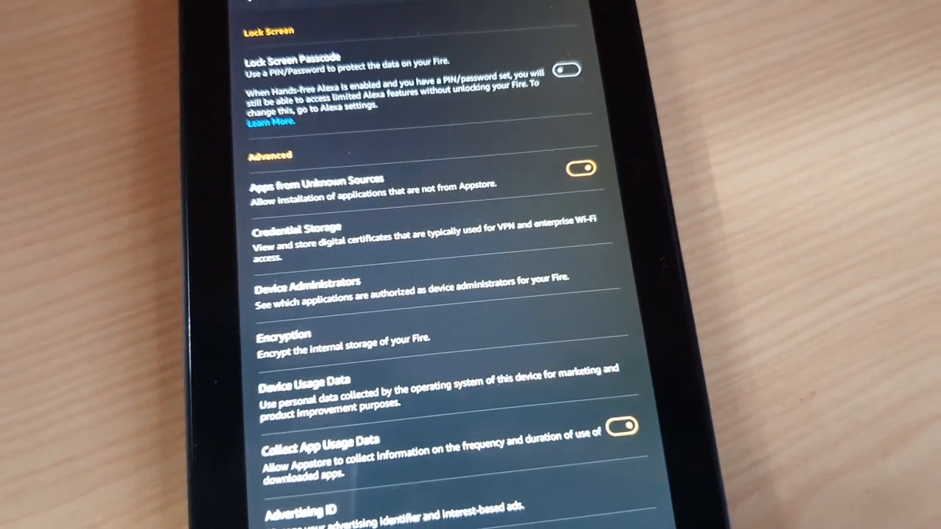